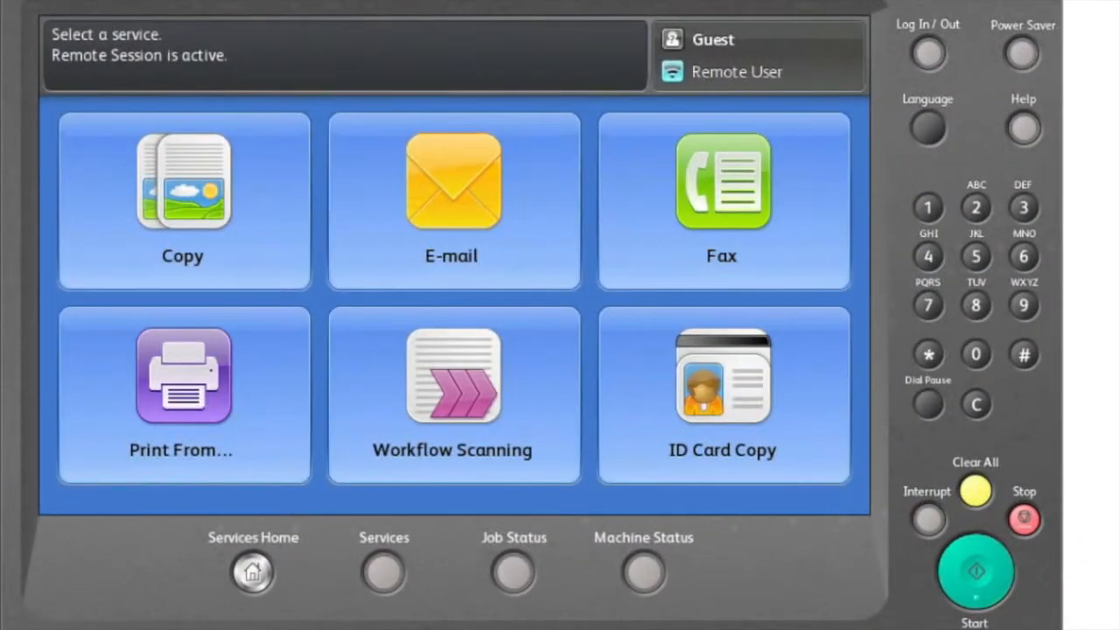
{"action": "mouse_move", "coordinate": [626, 522]}
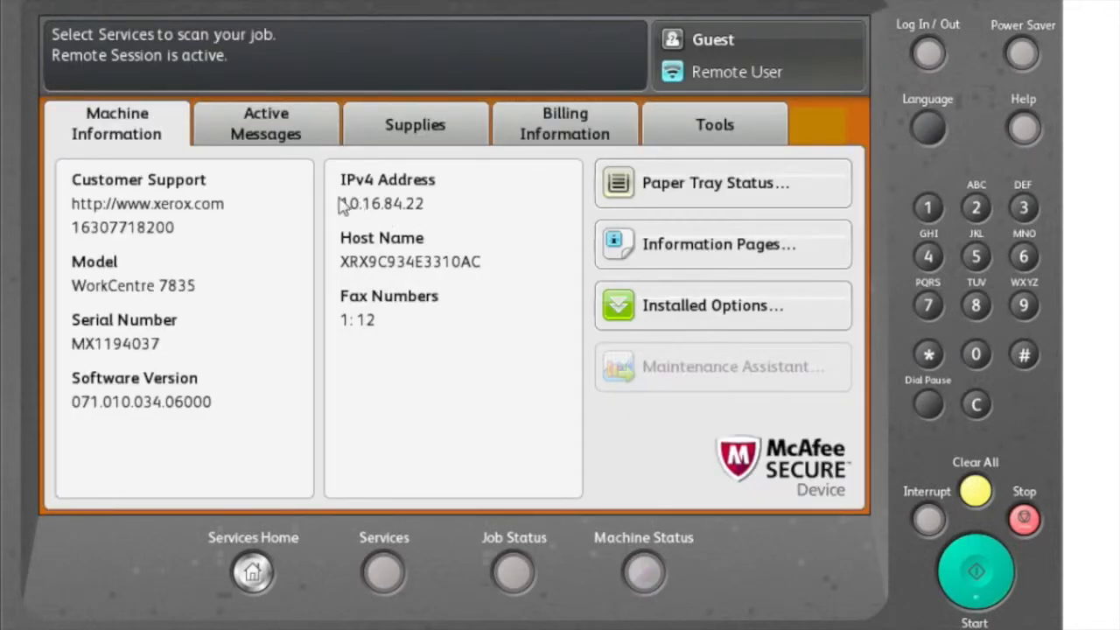
{"action": "mouse_move", "coordinate": [389, 207]}
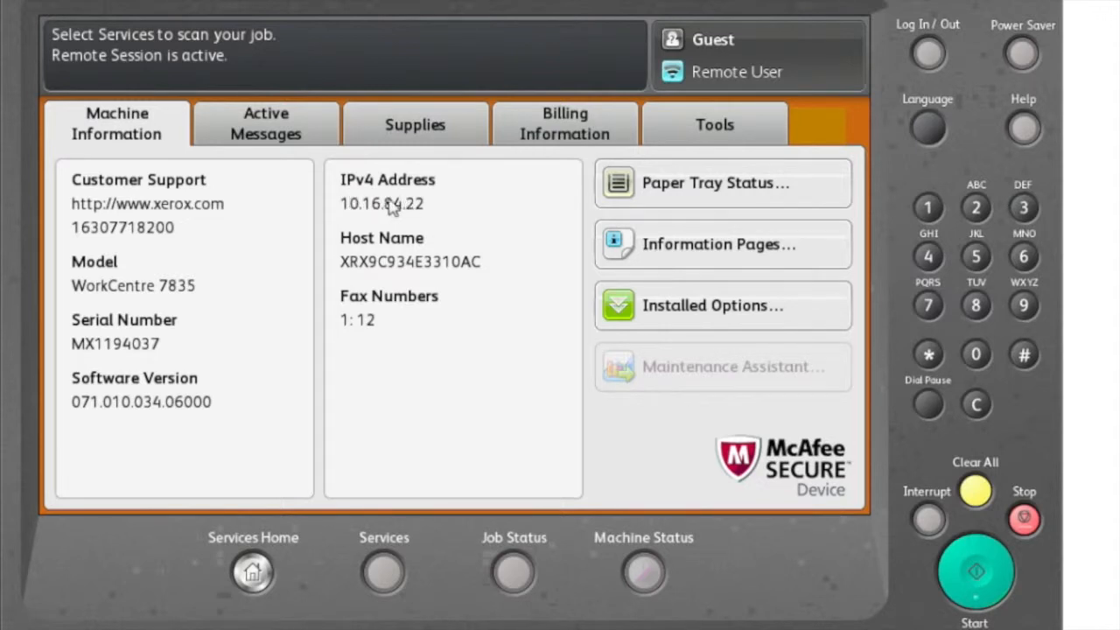
{"action": "mouse_move", "coordinate": [418, 235]}
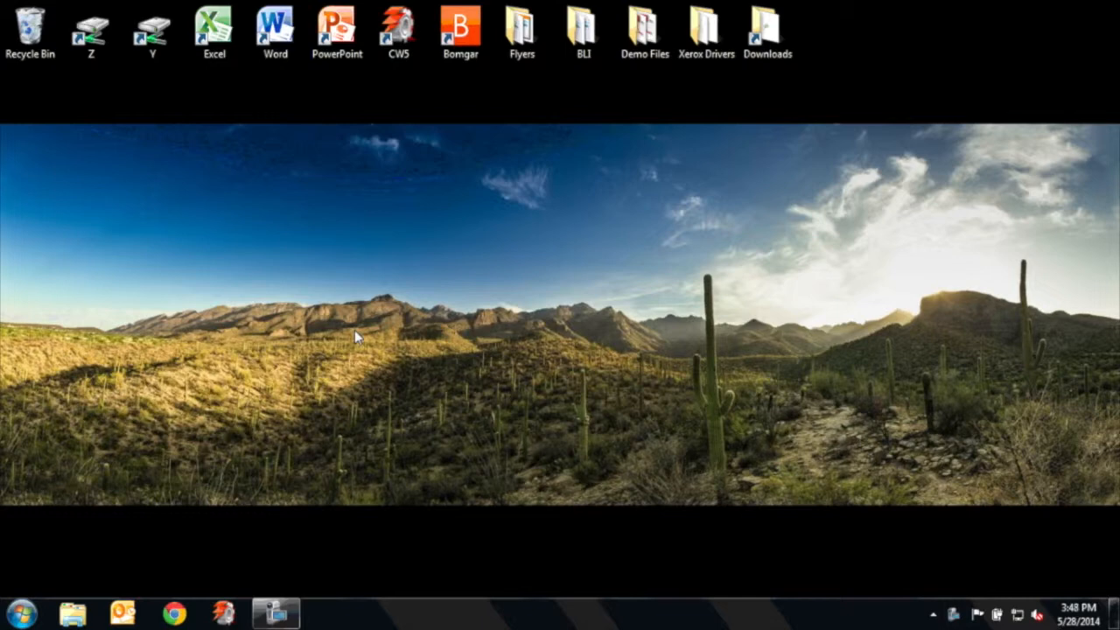
Launch Internet Explorer from Start and browse to the printer at 10.16.84.22
{"action": "left_click", "coordinate": [19, 612]}
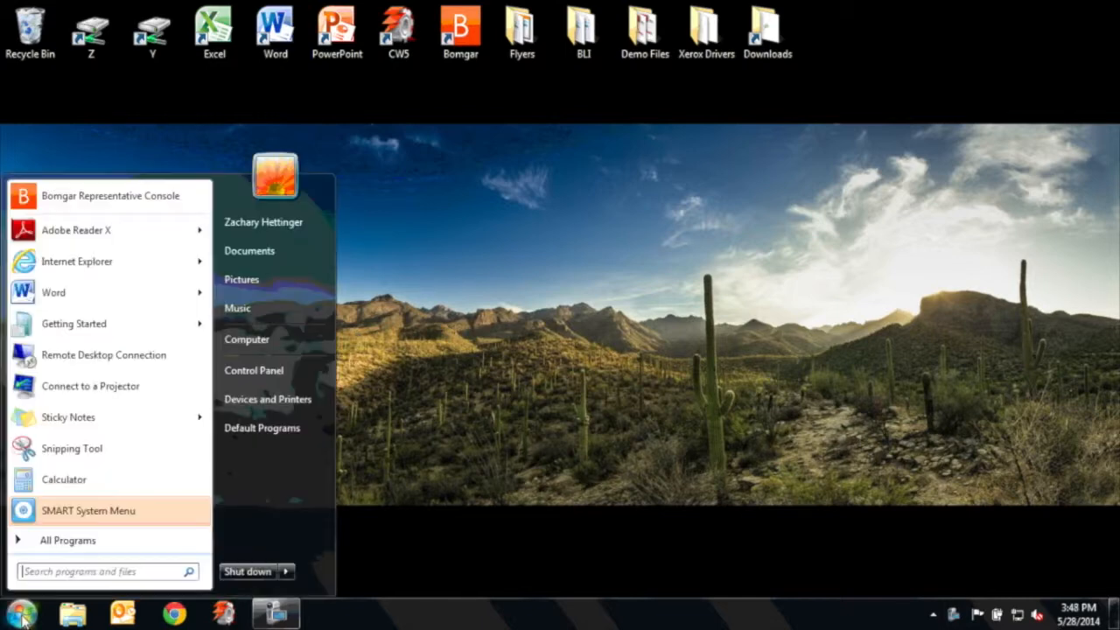
{"action": "left_click", "coordinate": [67, 539]}
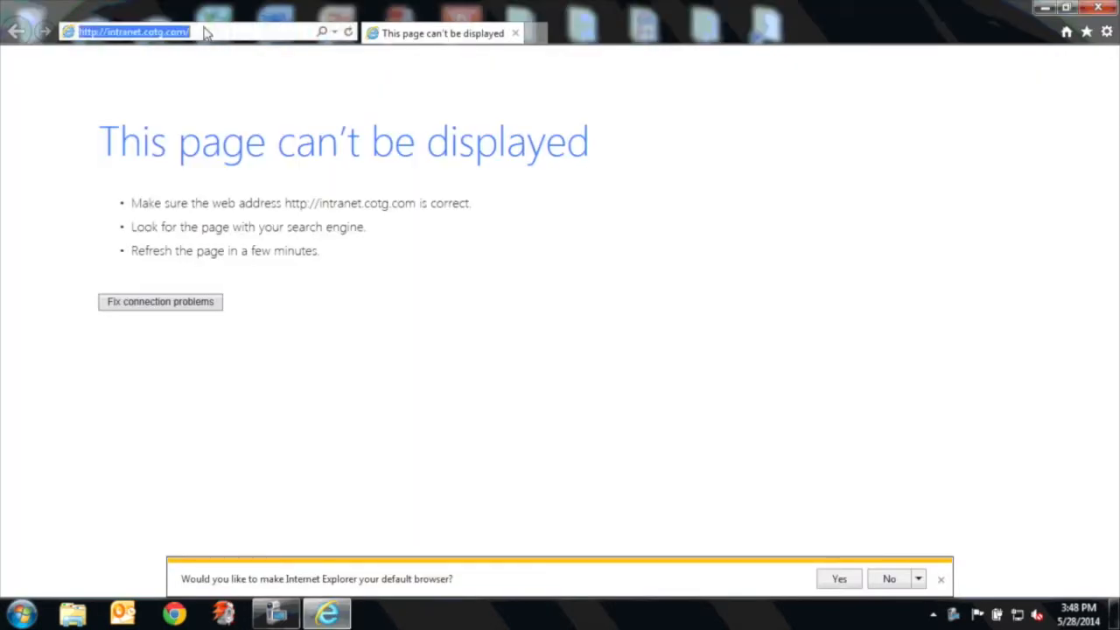
{"action": "type", "text": "10.16.84.22/"}
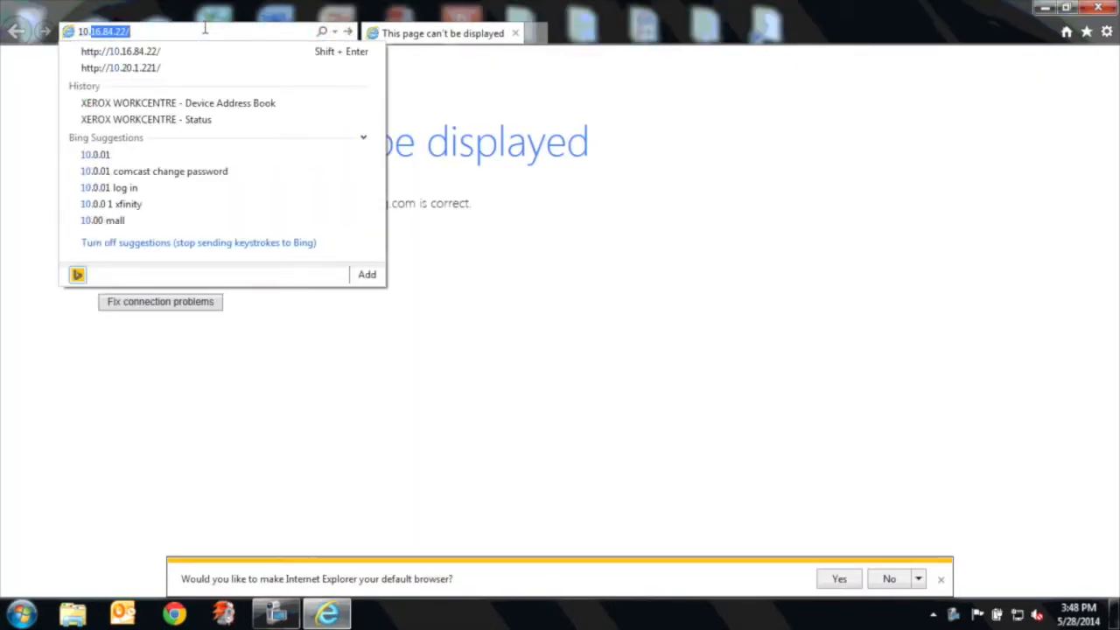
{"action": "type", "text": "10.8"}
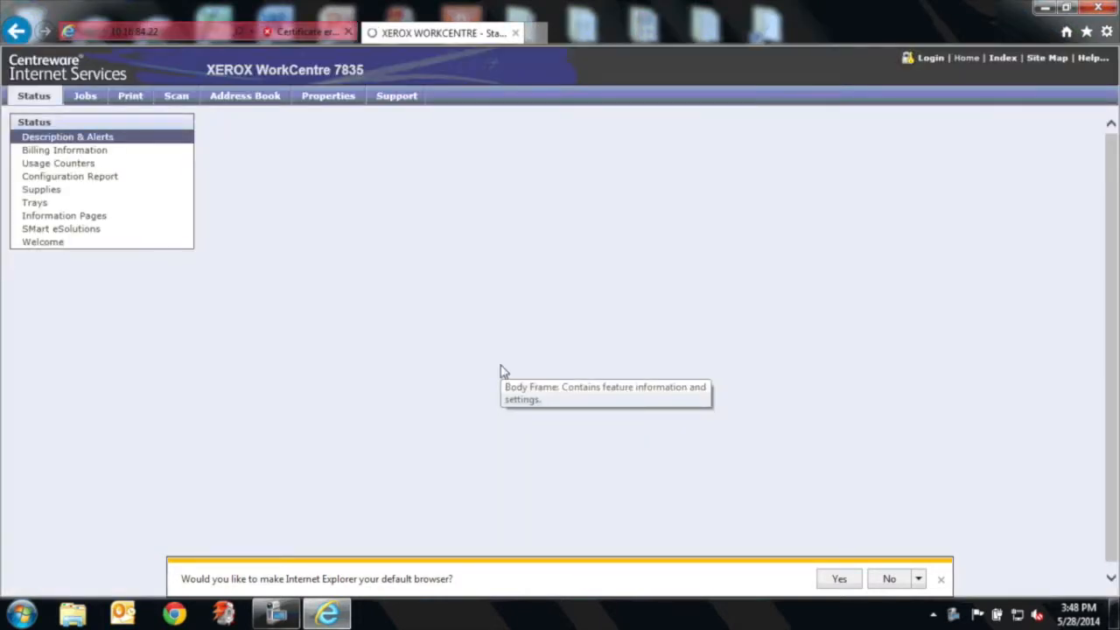
{"action": "mouse_move", "coordinate": [254, 144]}
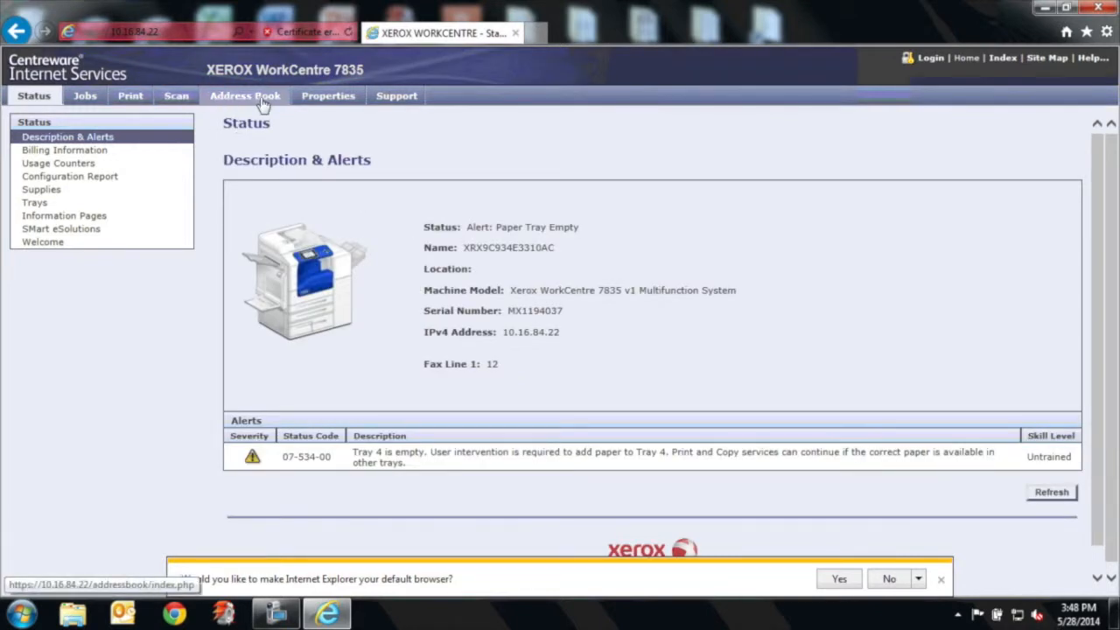
Show the WorkCentre 7835's Device Address Book, currently empty
{"action": "left_click", "coordinate": [245, 95]}
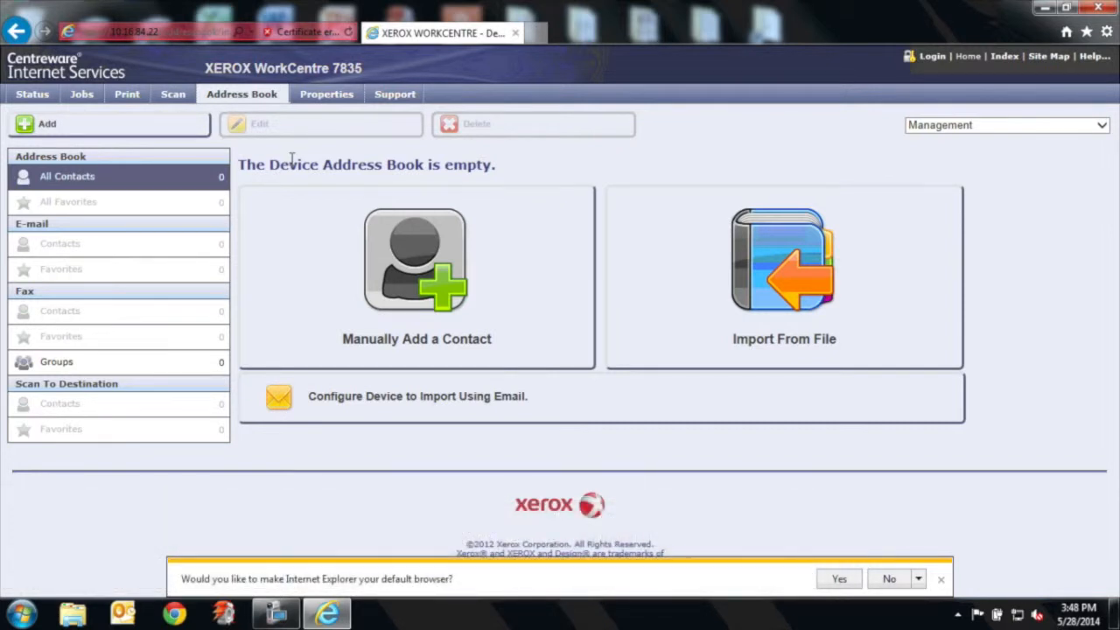
{"action": "mouse_move", "coordinate": [578, 366]}
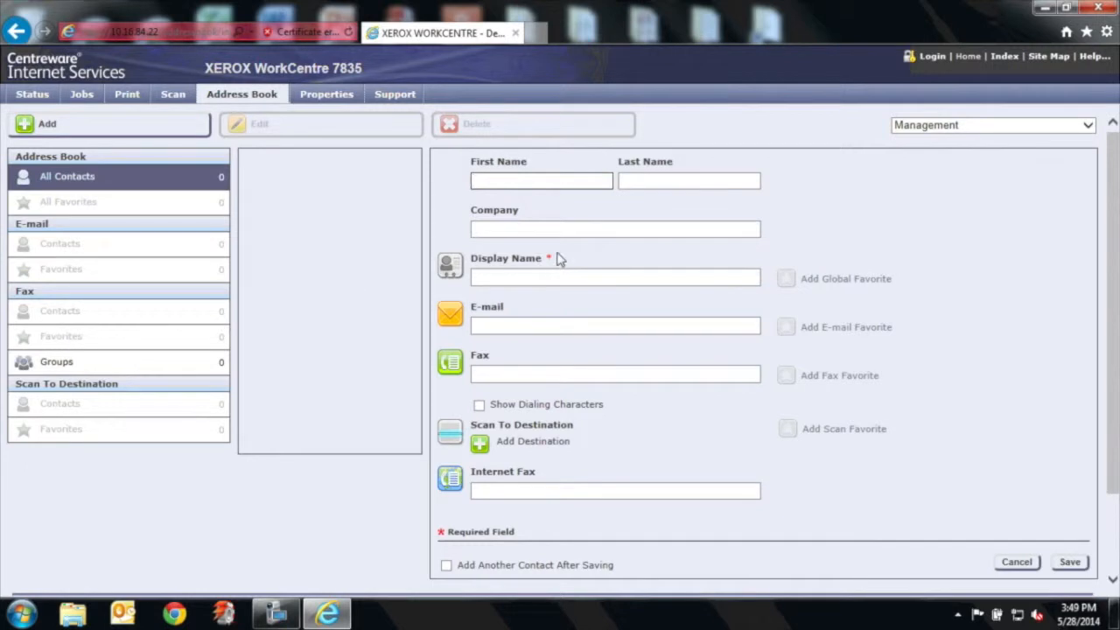
Enter first name Zach so the display name fills as Zach, then save the contact
{"action": "left_click", "coordinate": [615, 227]}
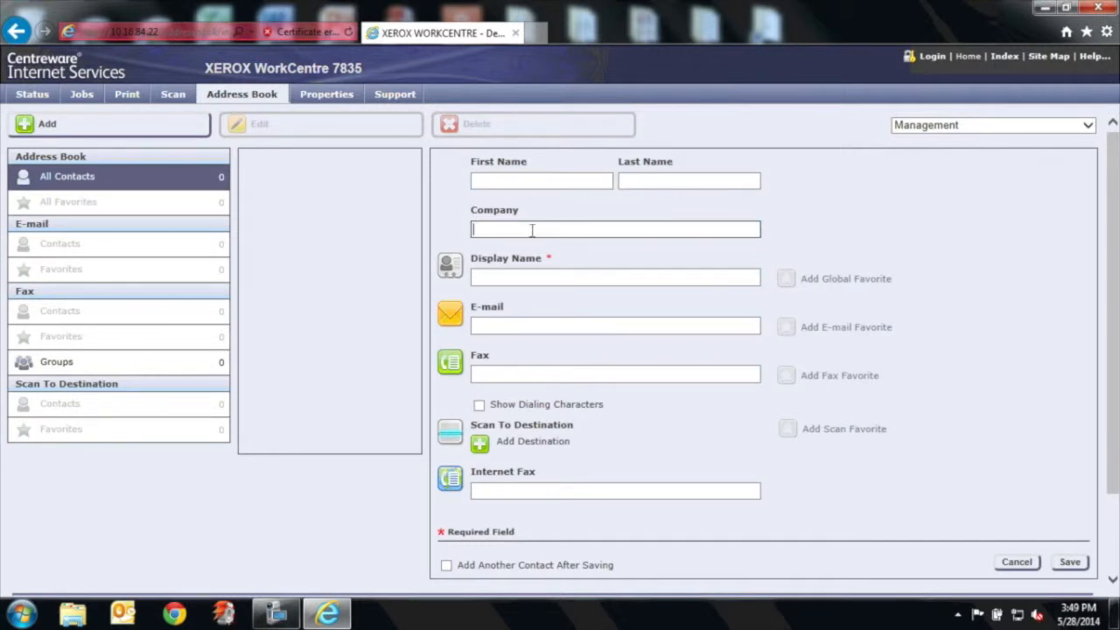
{"action": "type", "text": "Za"}
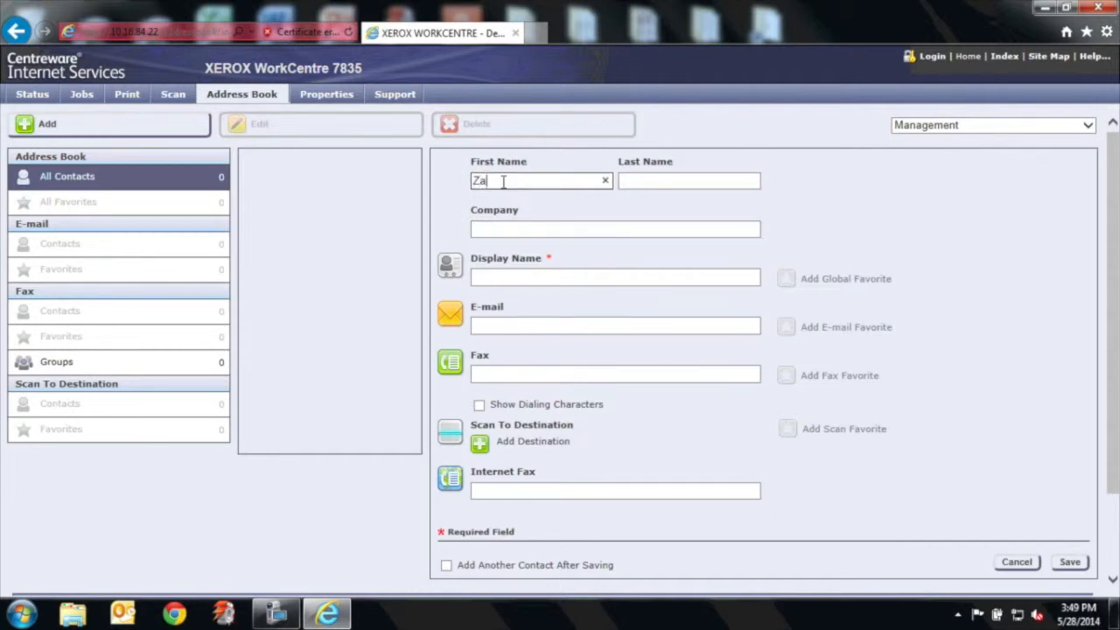
{"action": "type", "text": "ch"}
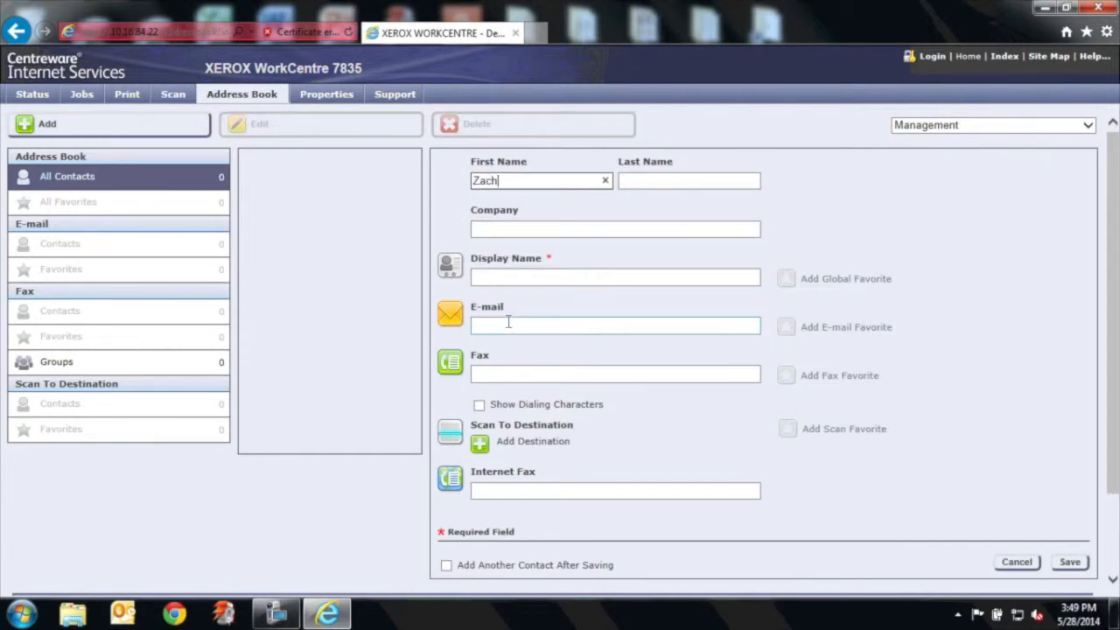
{"action": "left_click", "coordinate": [615, 324]}
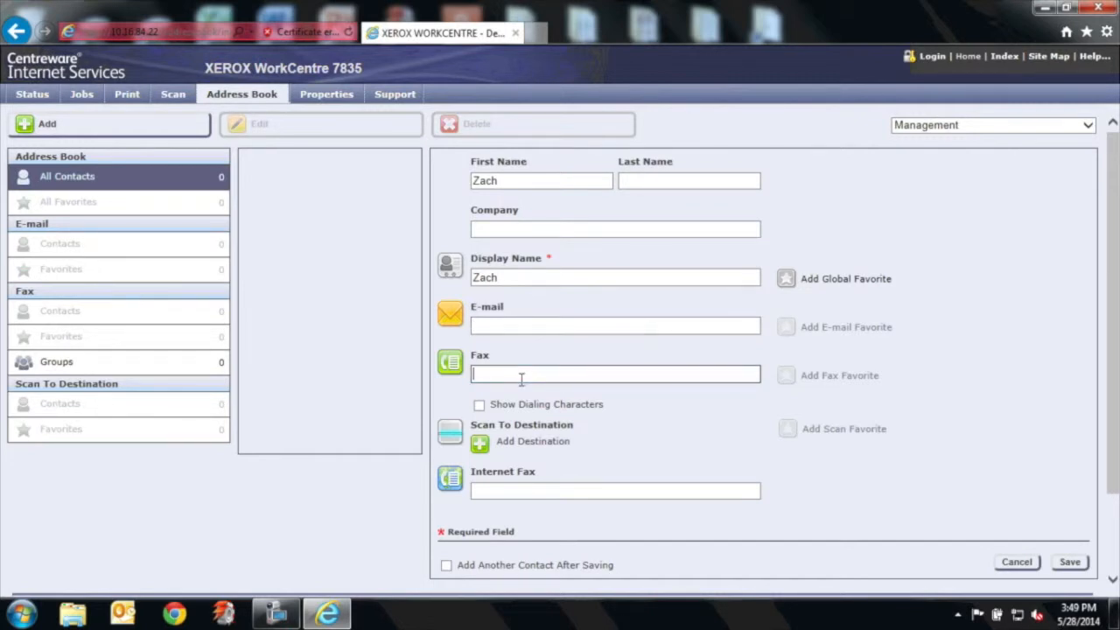
{"action": "mouse_move", "coordinate": [549, 374]}
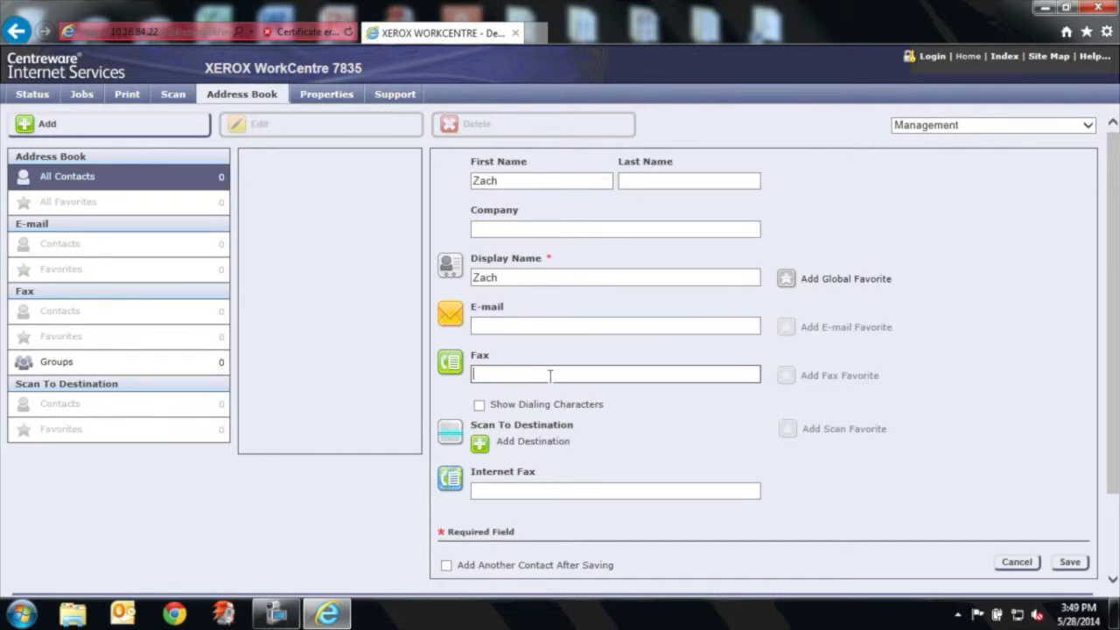
{"action": "left_click", "coordinate": [616, 326]}
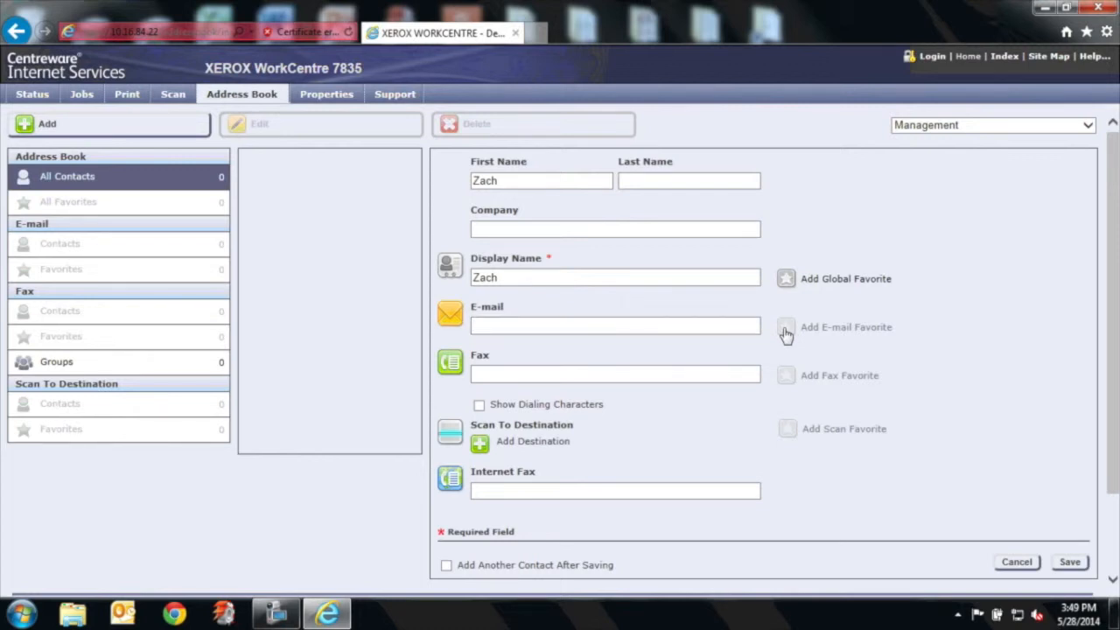
{"action": "mouse_move", "coordinate": [763, 503]}
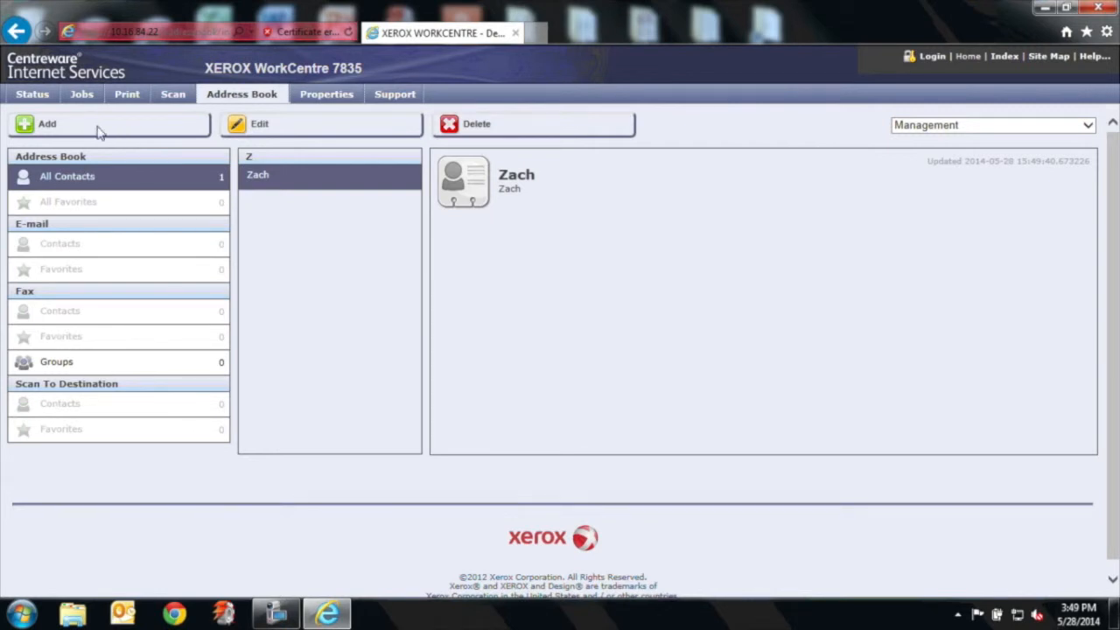
{"action": "mouse_move", "coordinate": [551, 332]}
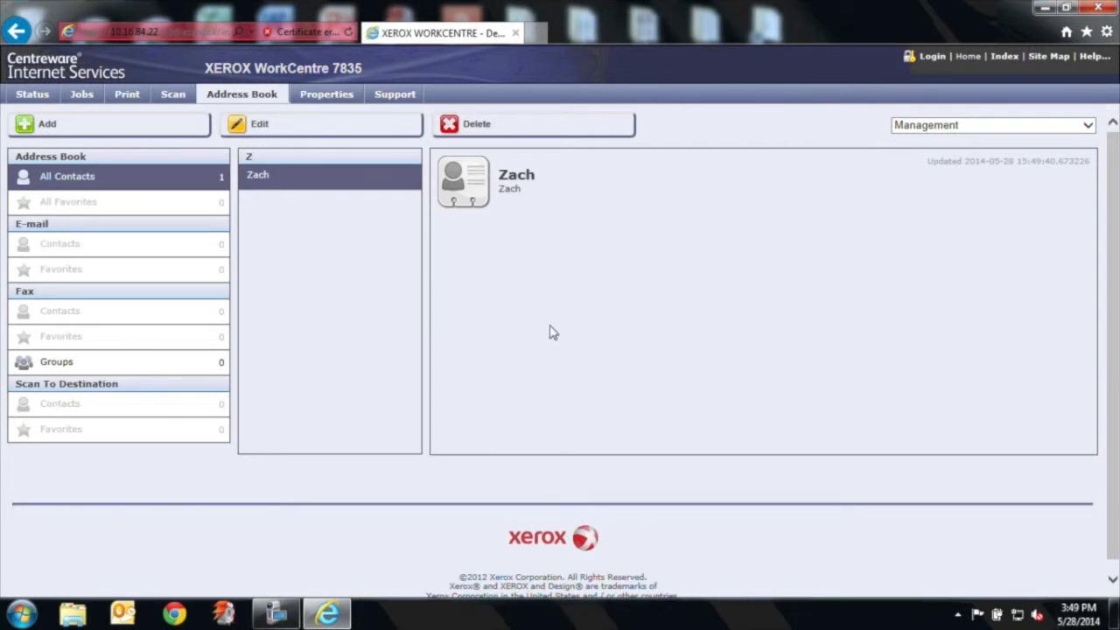
Start another blank contact with Add and attempt to save it empty
{"action": "left_click", "coordinate": [47, 123]}
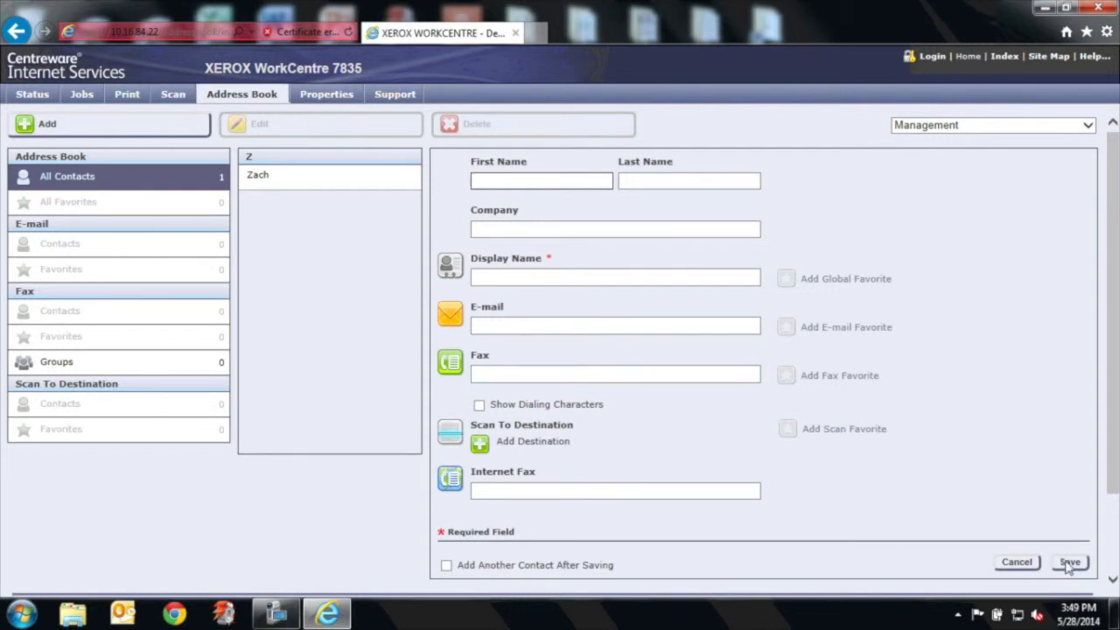
{"action": "left_click", "coordinate": [614, 276]}
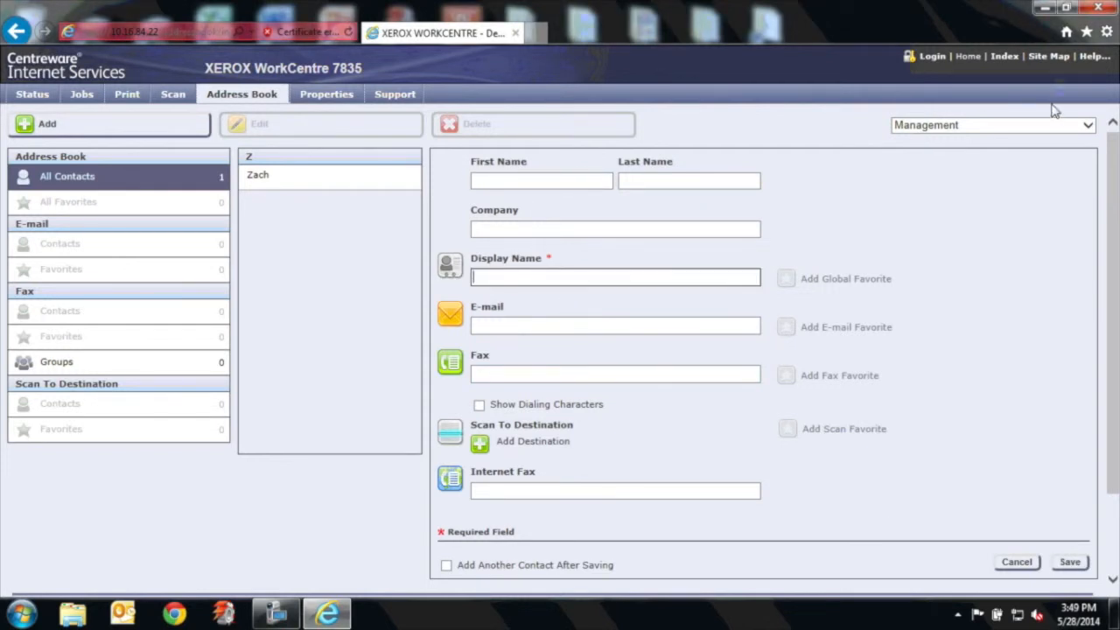